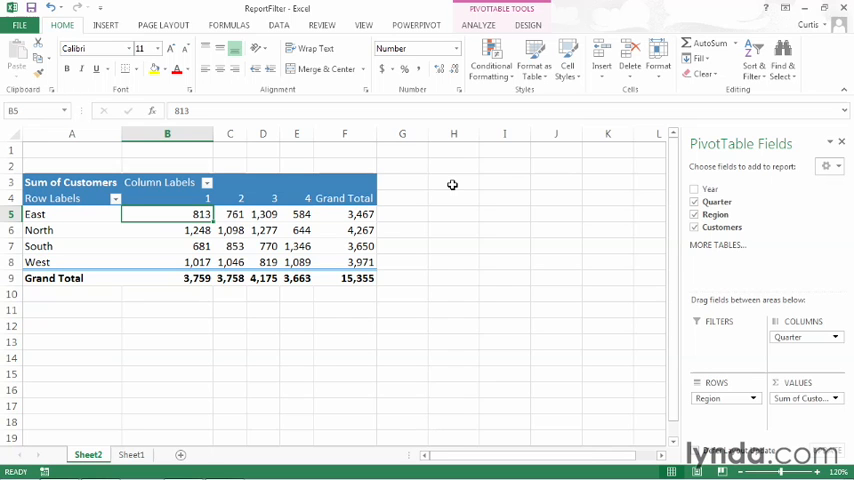
mouse_move(272, 200)
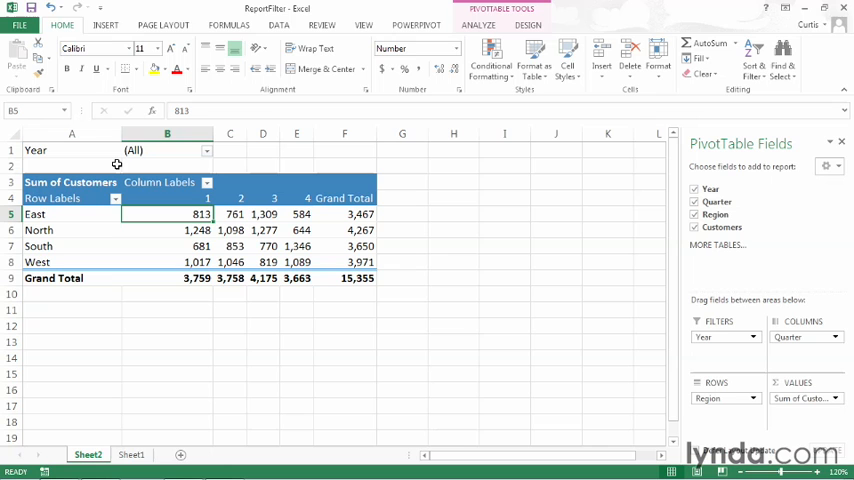
mouse_move(198, 152)
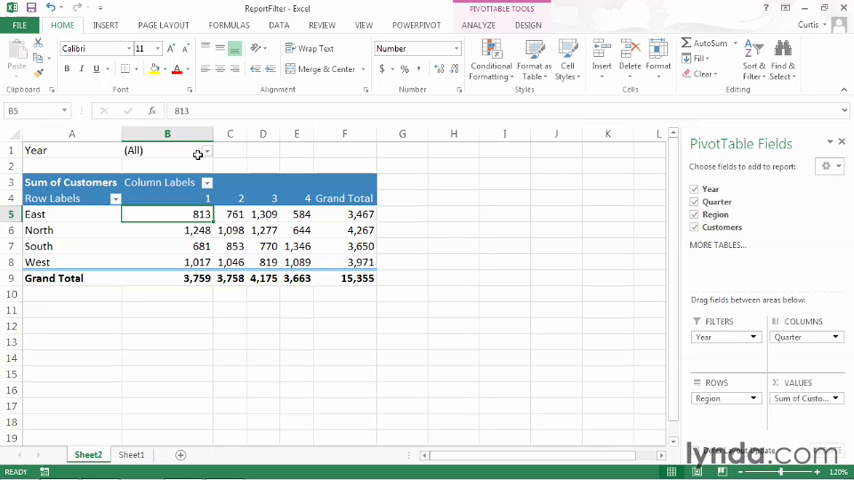
Filter the PivotTable's Year field to 2012
left_click(204, 152)
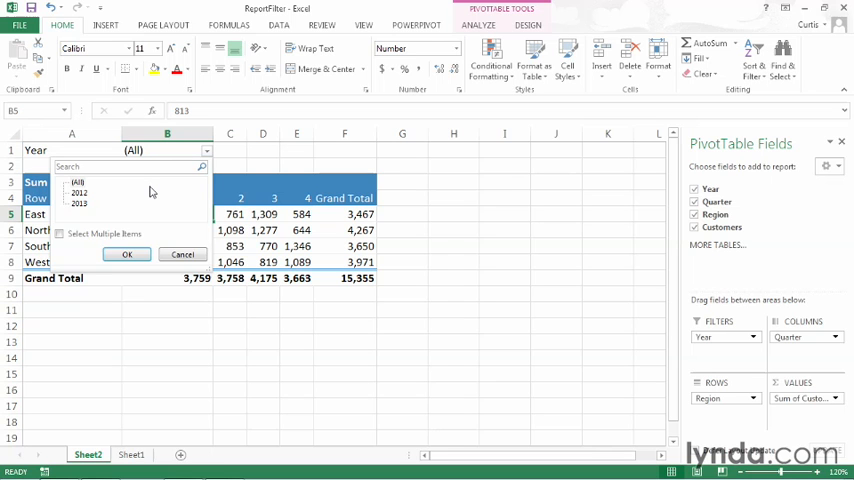
left_click(80, 192)
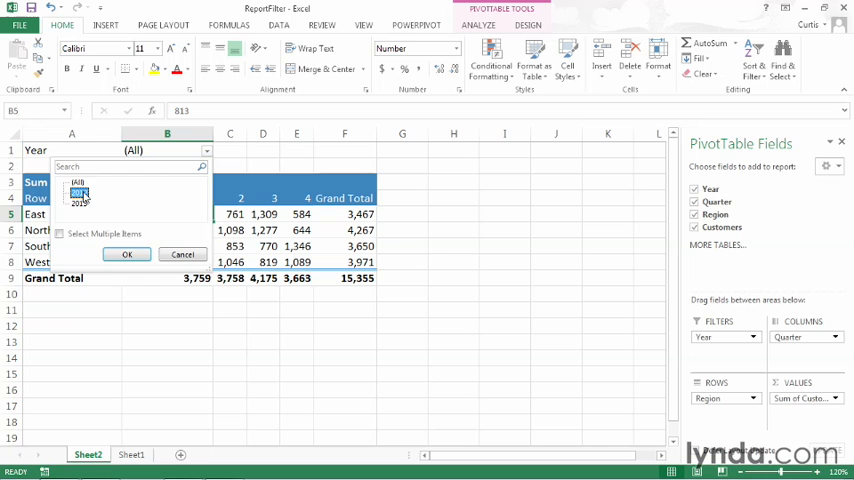
left_click(126, 254)
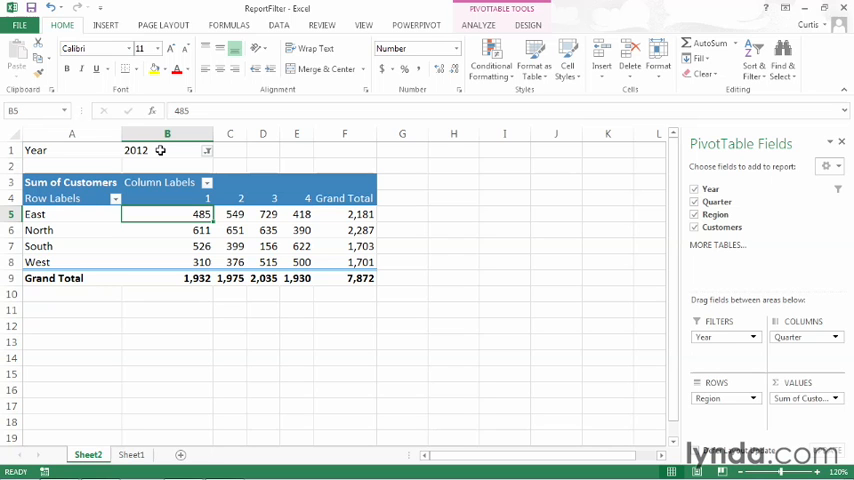
Change the Year filter to 2013, giving a grand total of 7,483
left_click(208, 150)
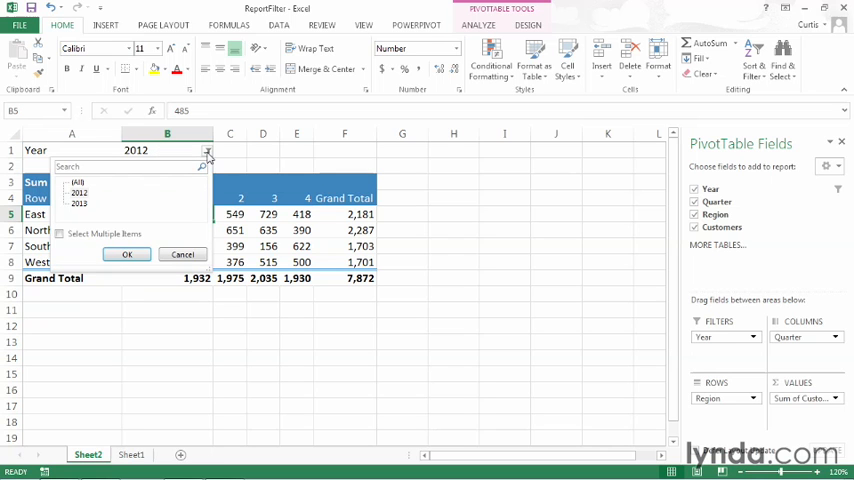
left_click(80, 204)
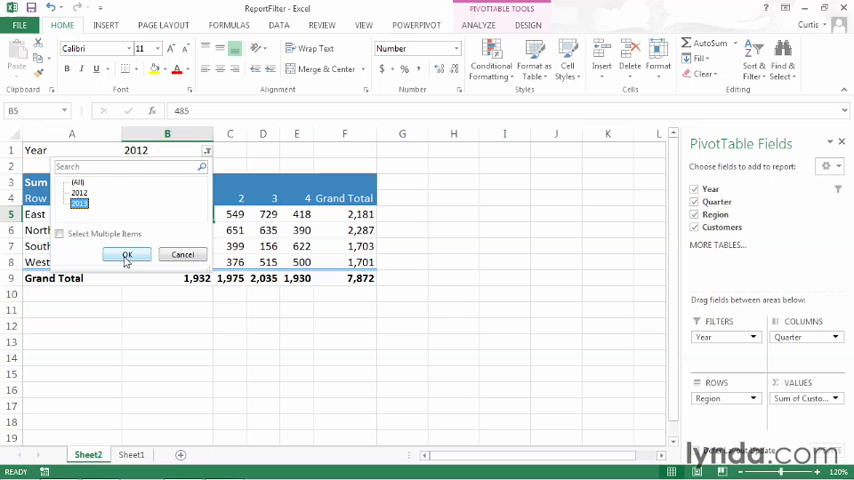
left_click(128, 254)
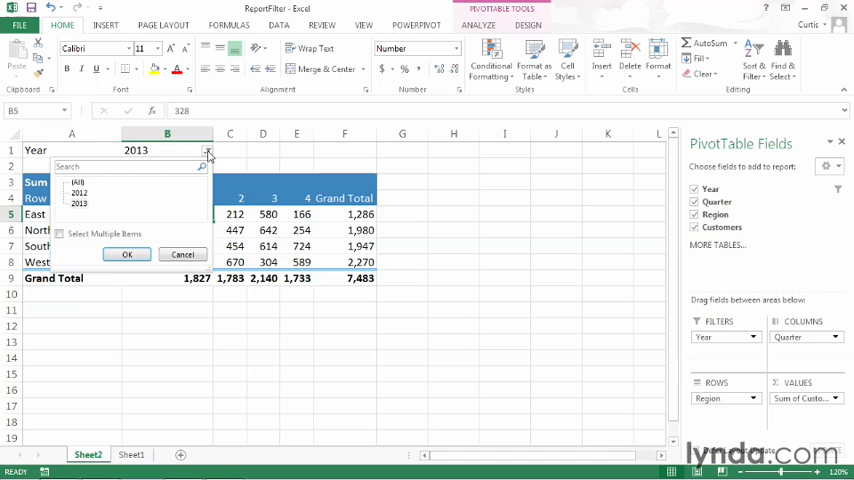
Enable Select Multiple Items and include every year, restoring Year to (All) with grand total 15,355
left_click(58, 234)
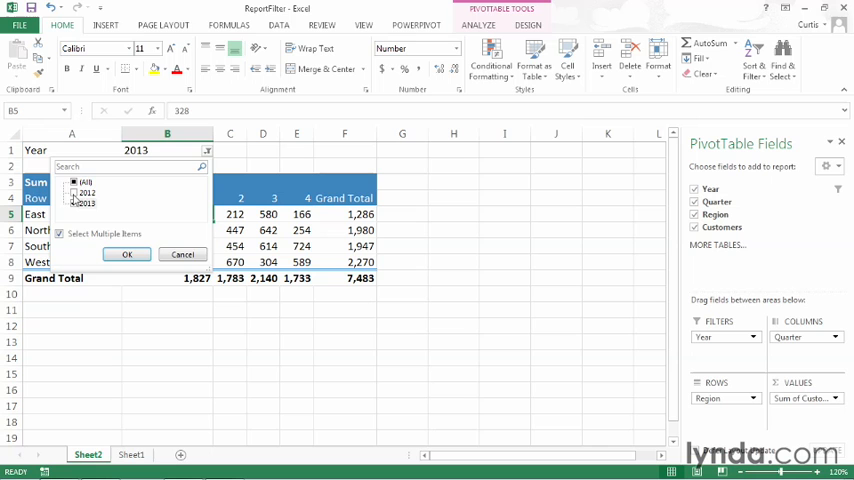
left_click(72, 180)
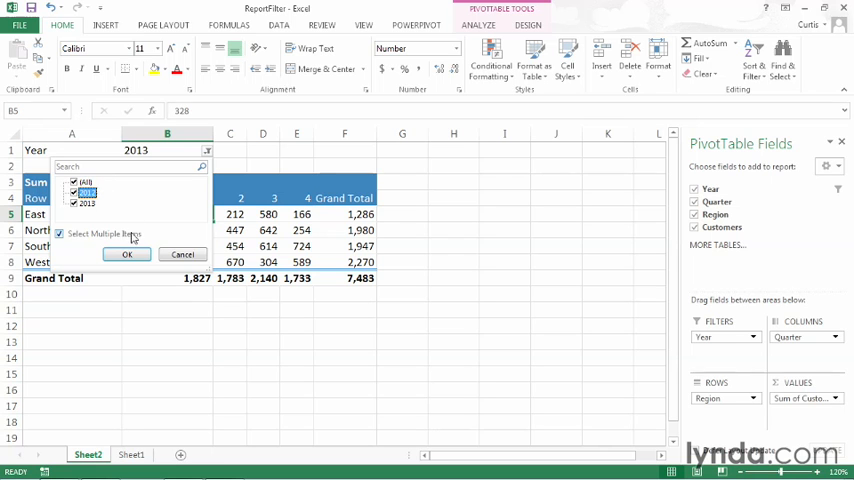
left_click(126, 252)
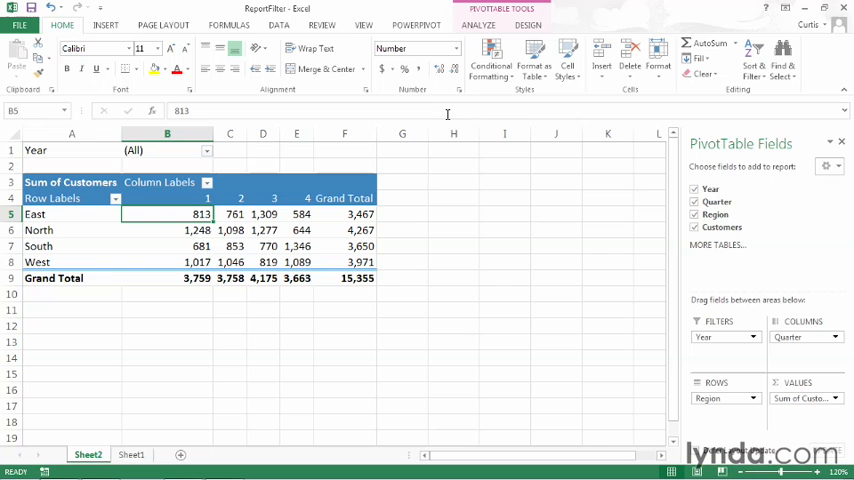
left_click(478, 24)
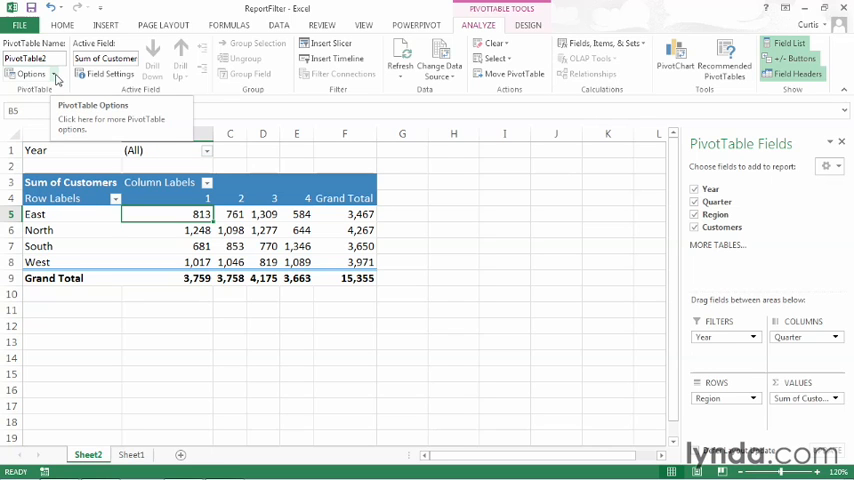
Choose Show Report Filter Pages from the PivotTable Options menu
left_click(32, 72)
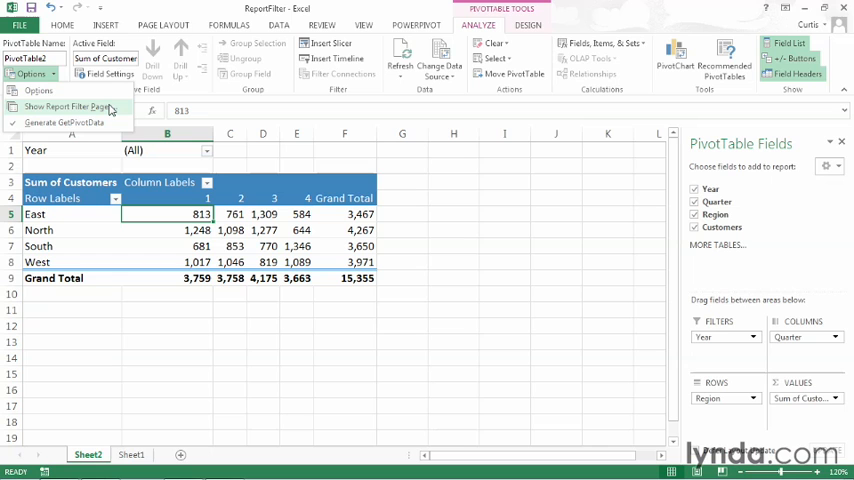
left_click(66, 106)
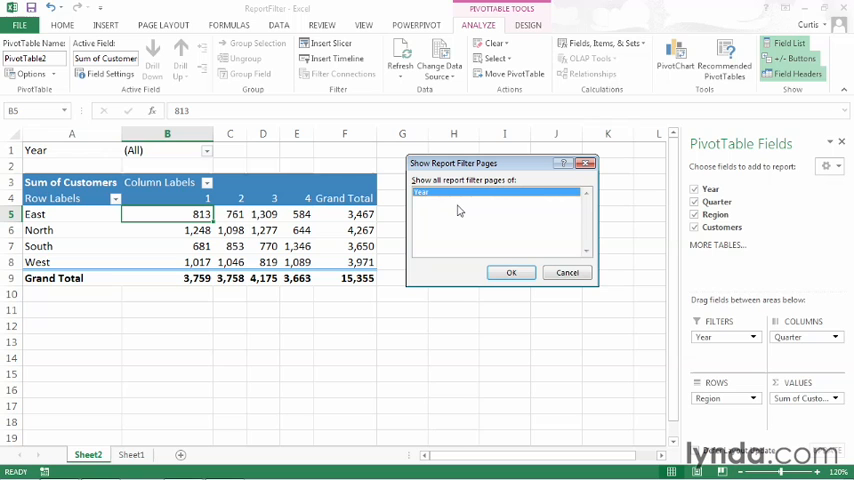
mouse_move(462, 190)
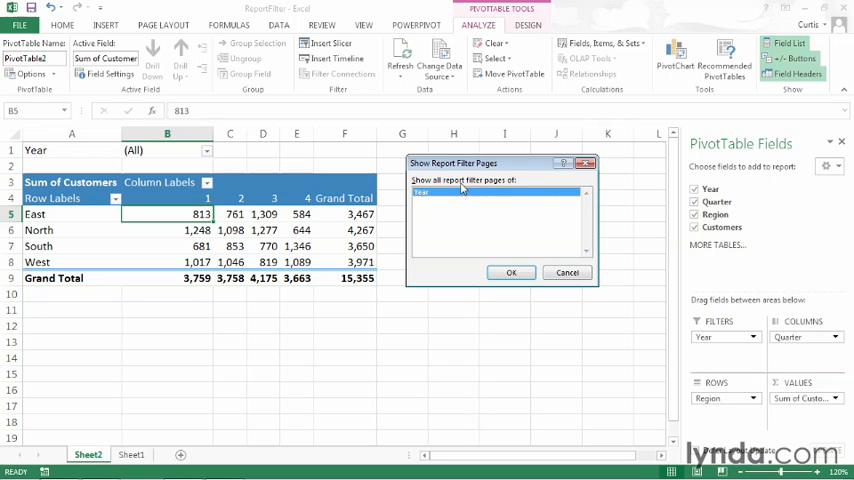
mouse_move(464, 228)
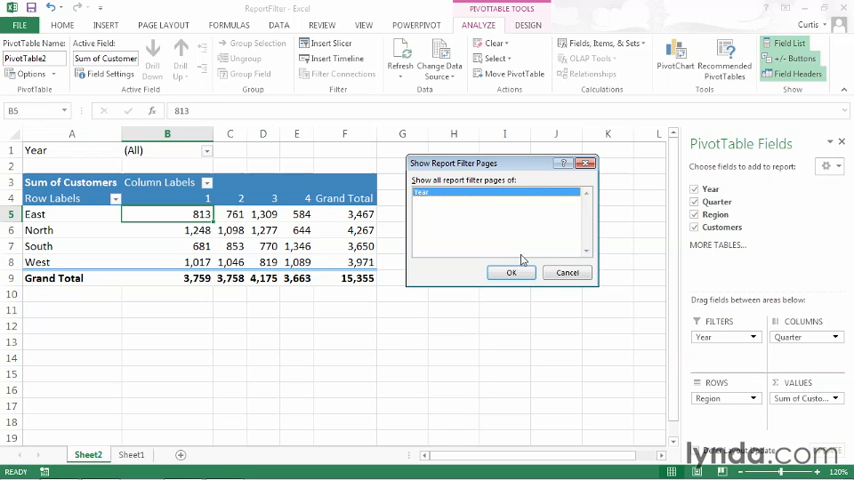
left_click(512, 272)
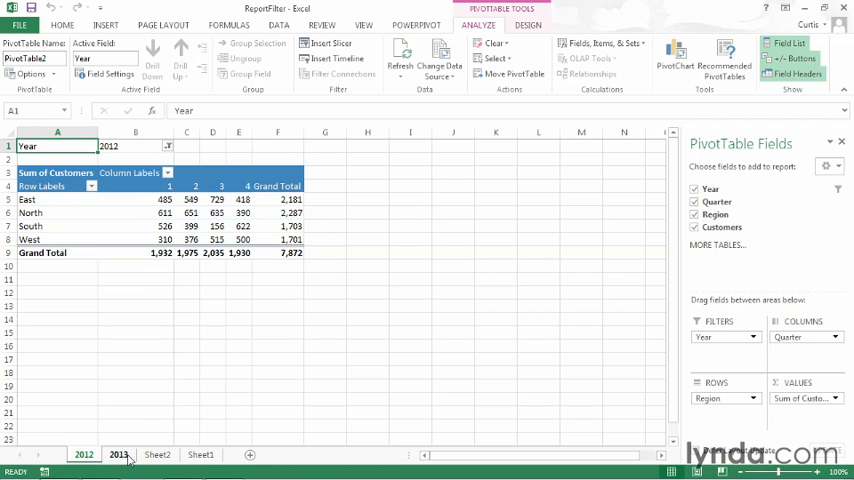
Review the new 2013 sheet (grand total 7,483) and 2012 sheet (7,872)
left_click(118, 454)
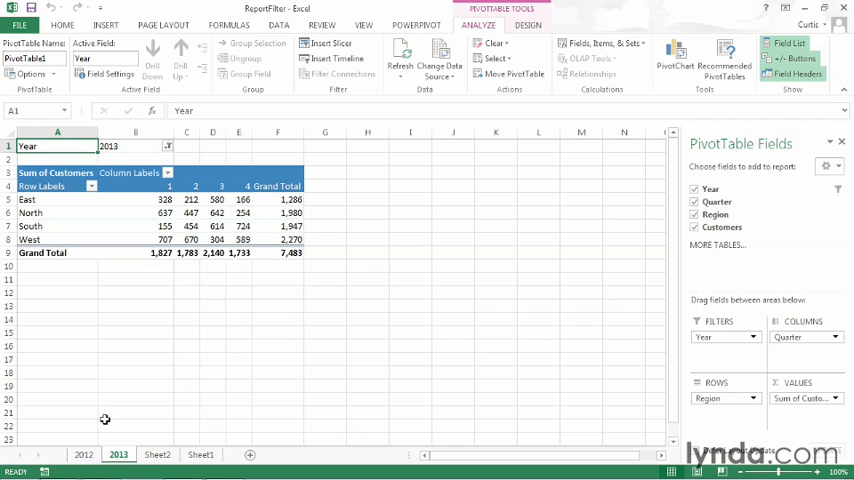
left_click(84, 456)
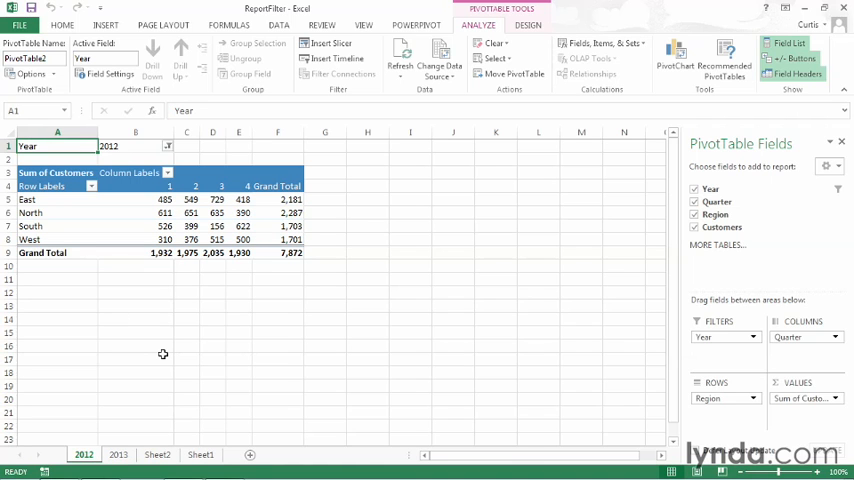